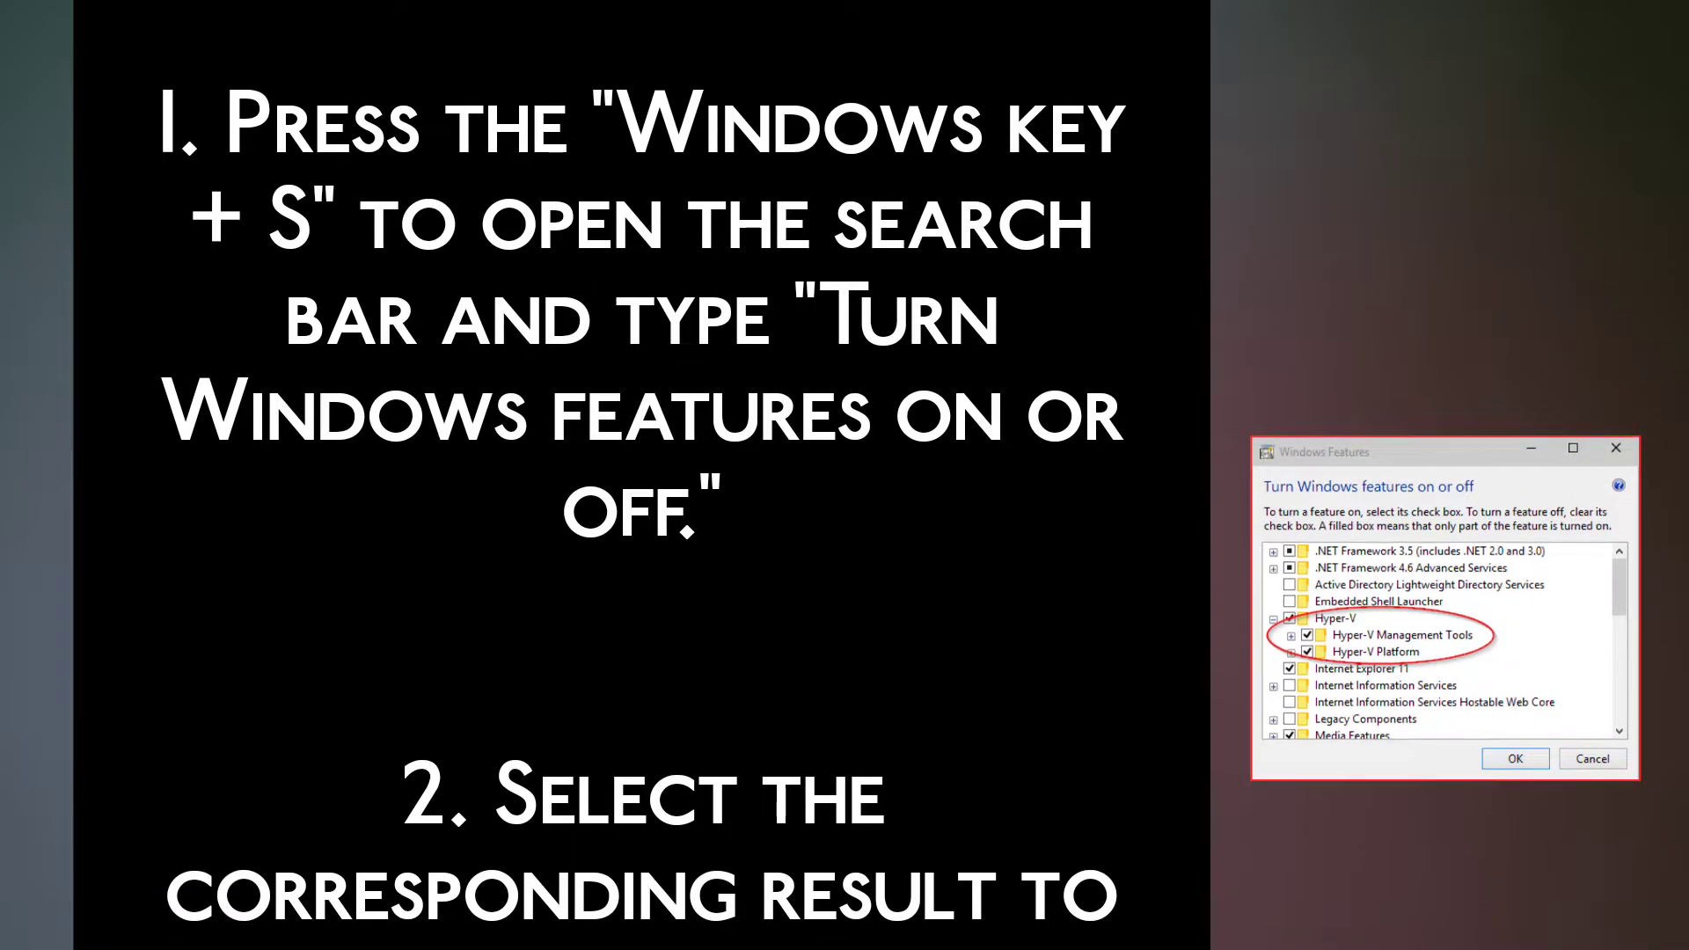
scroll("down", 3)
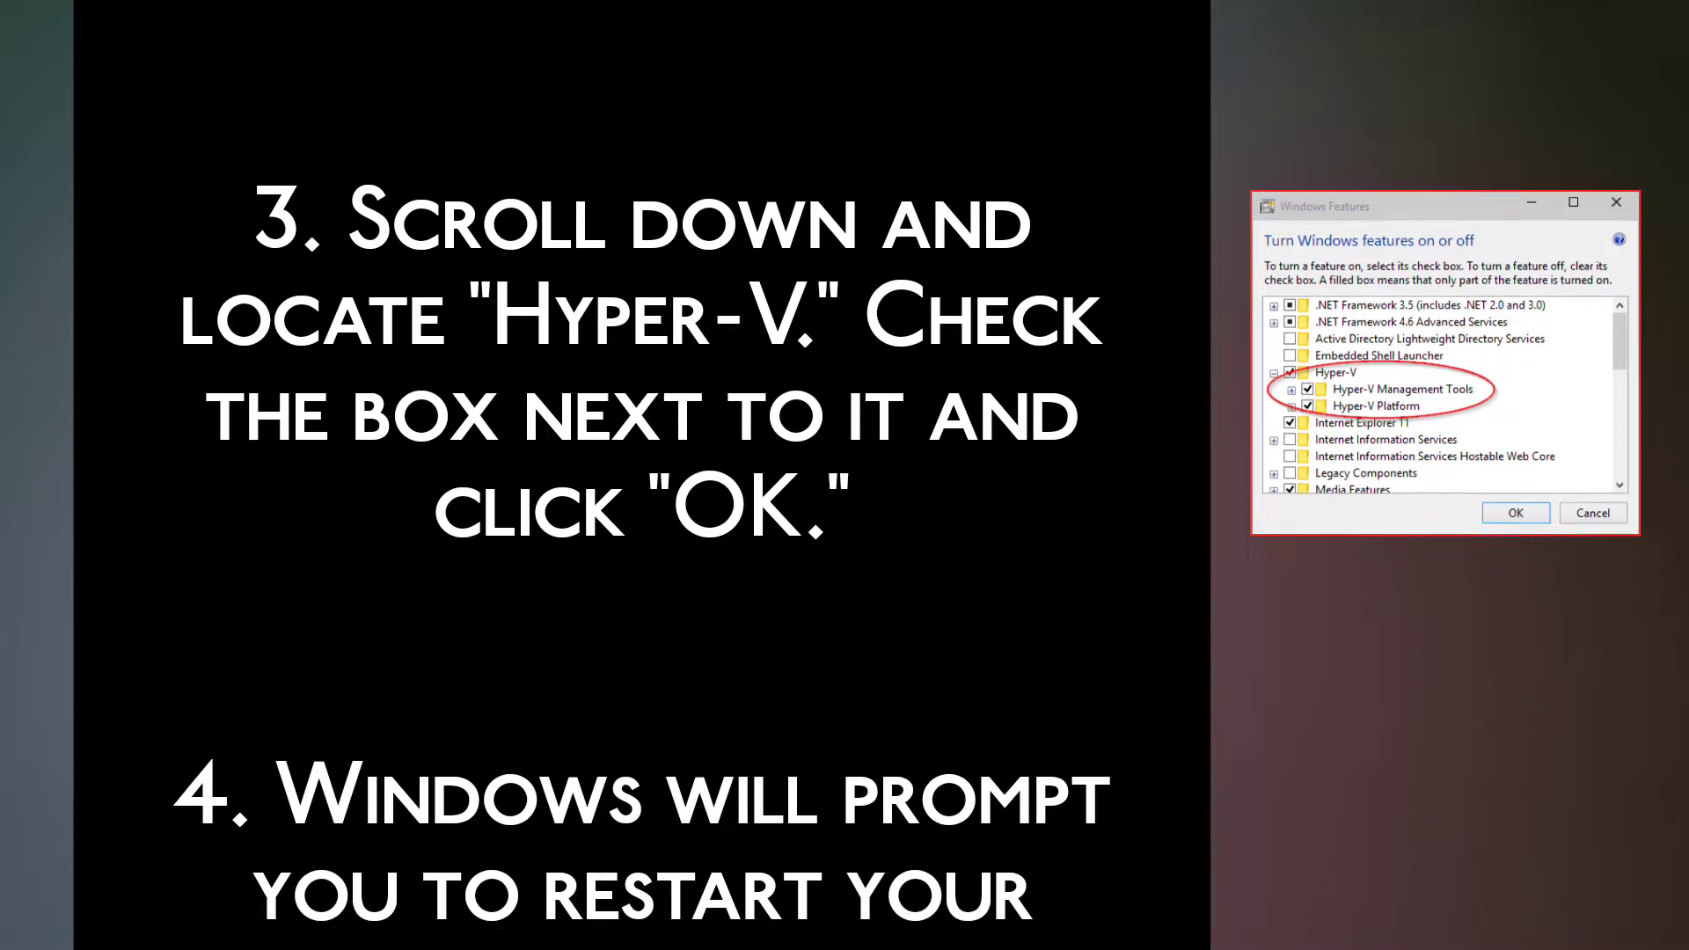
scroll("down", 3)
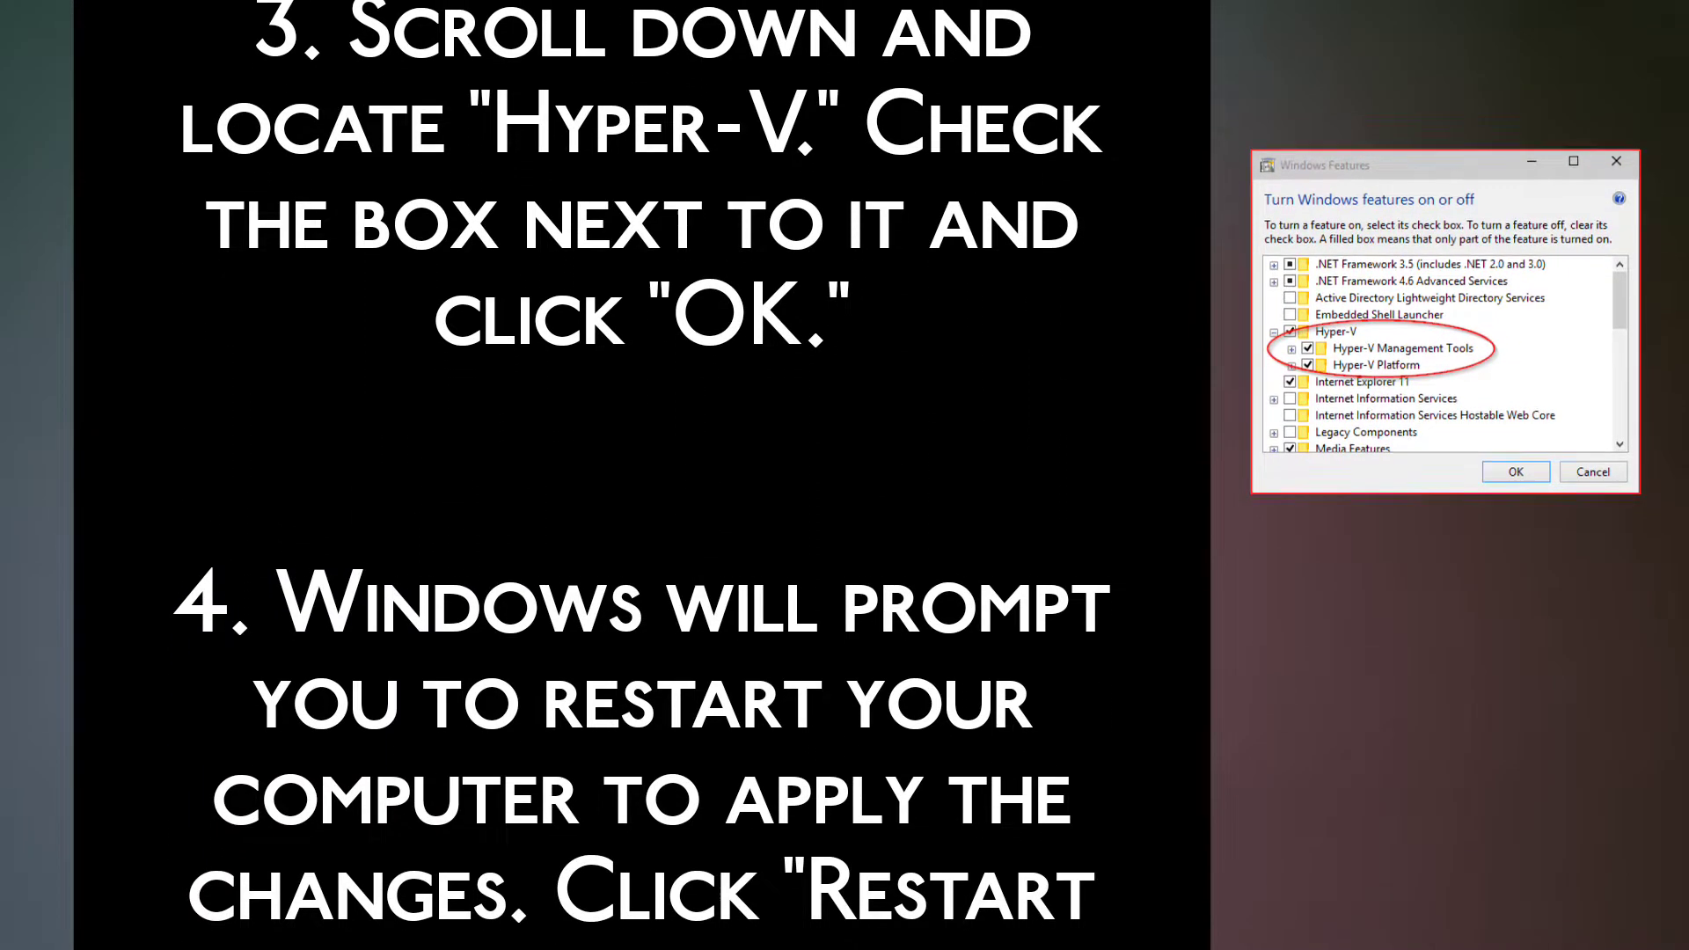
scroll("down", 3)
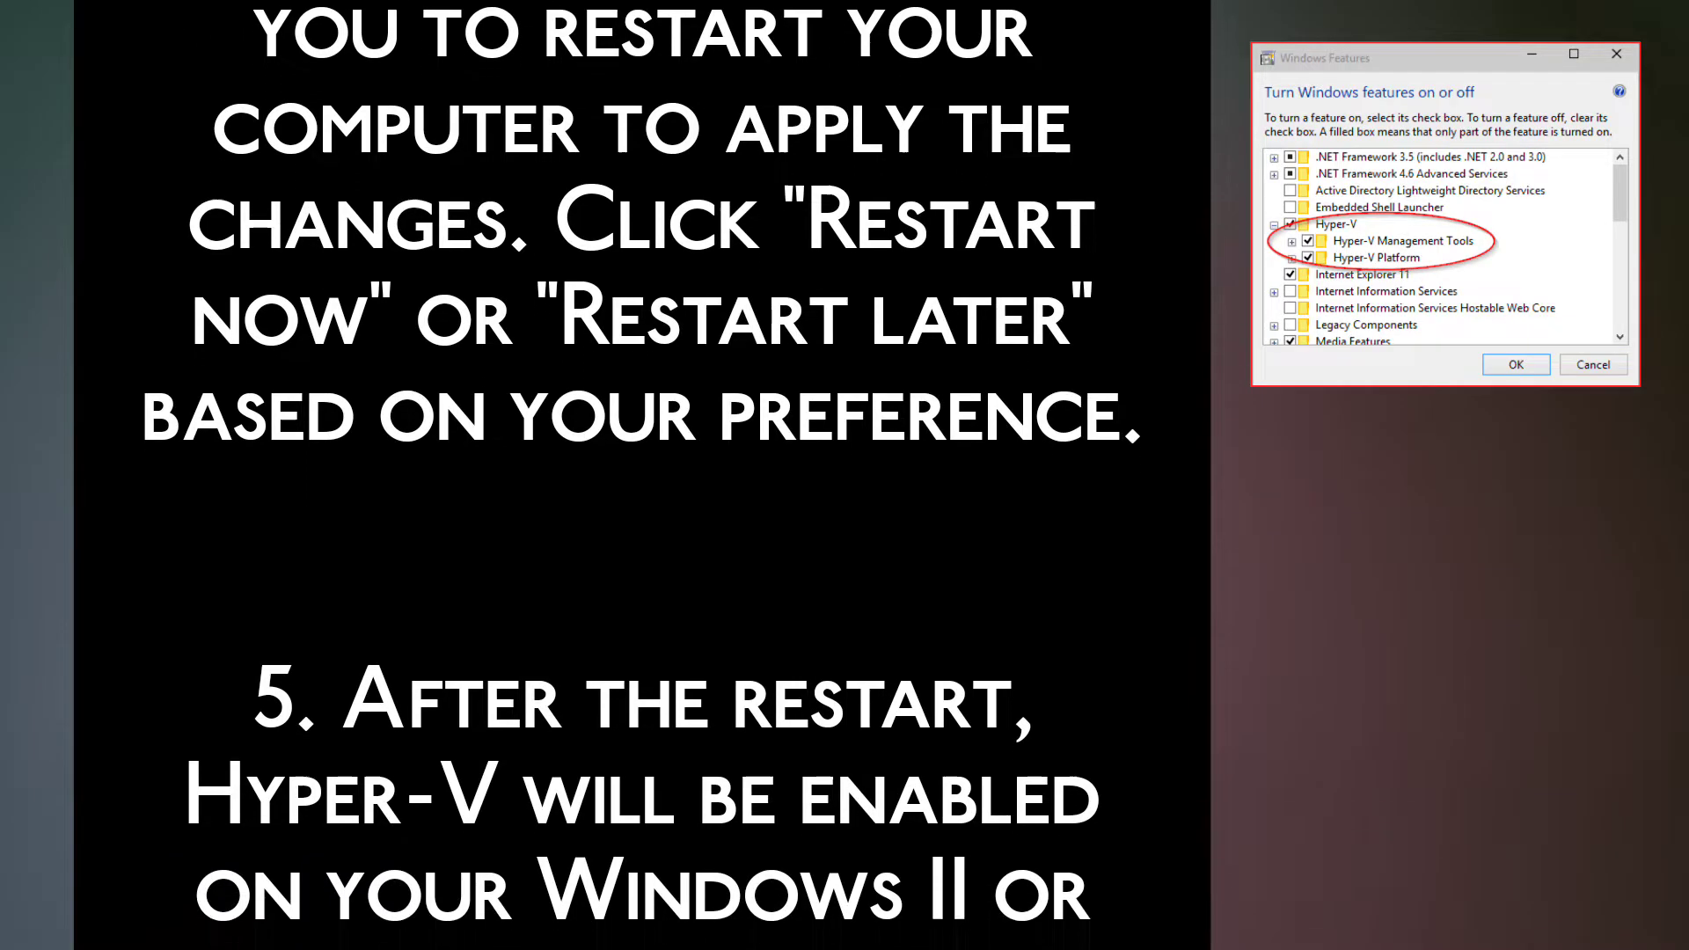
scroll("down", 3)
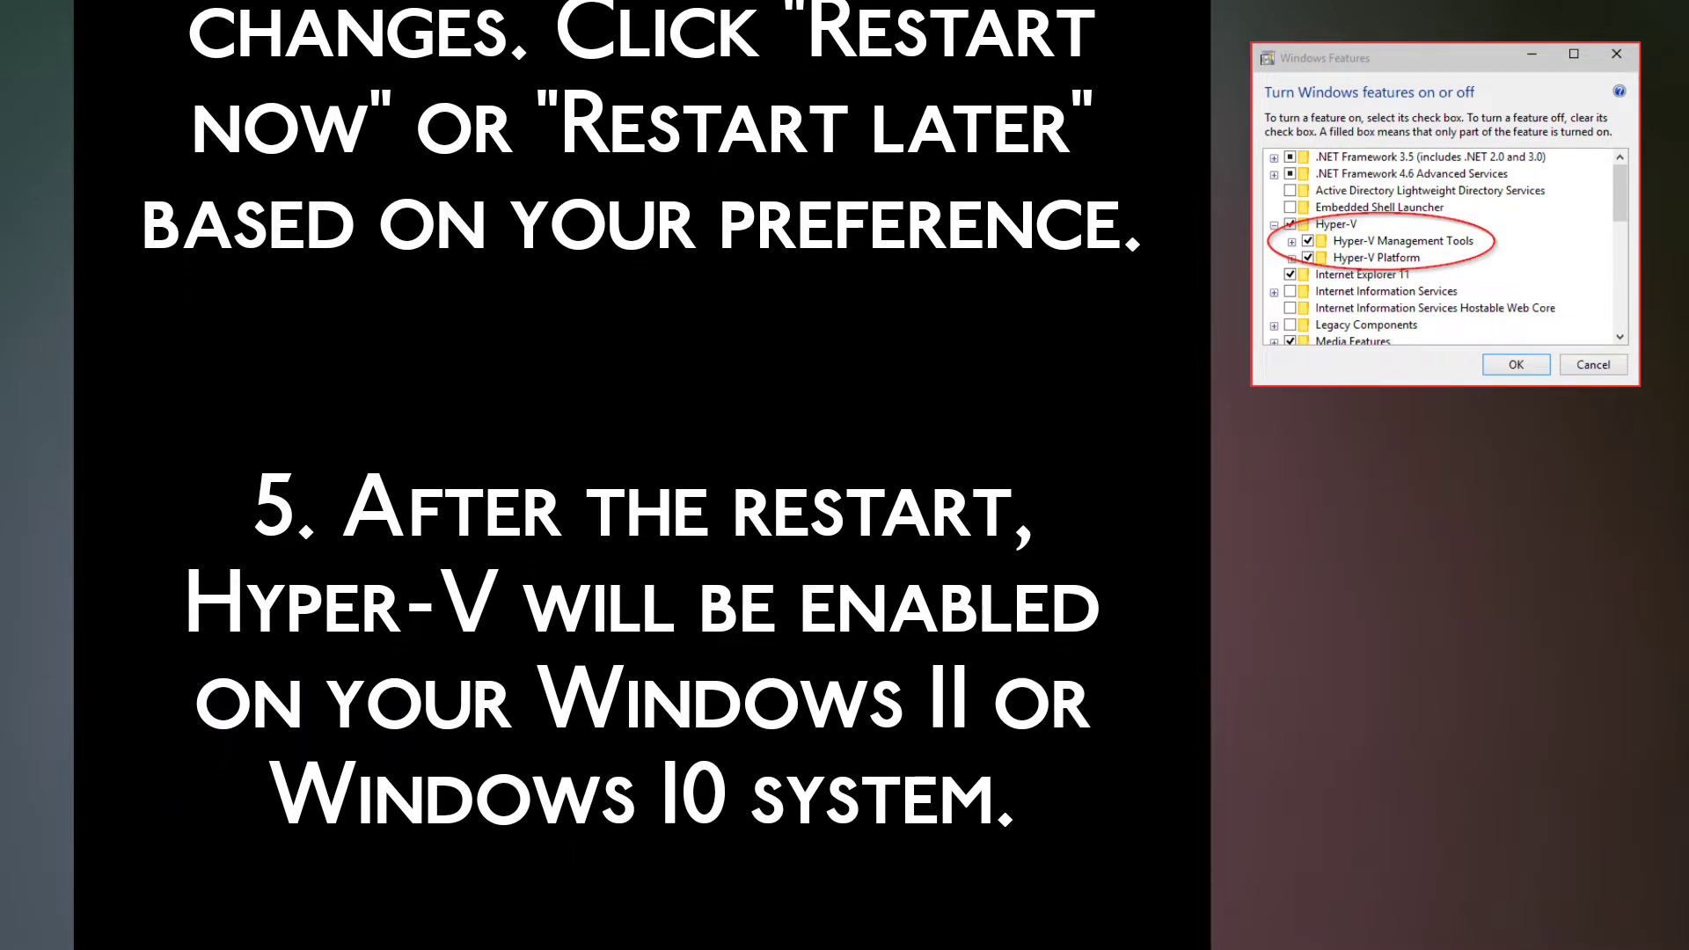
scroll("down", 3)
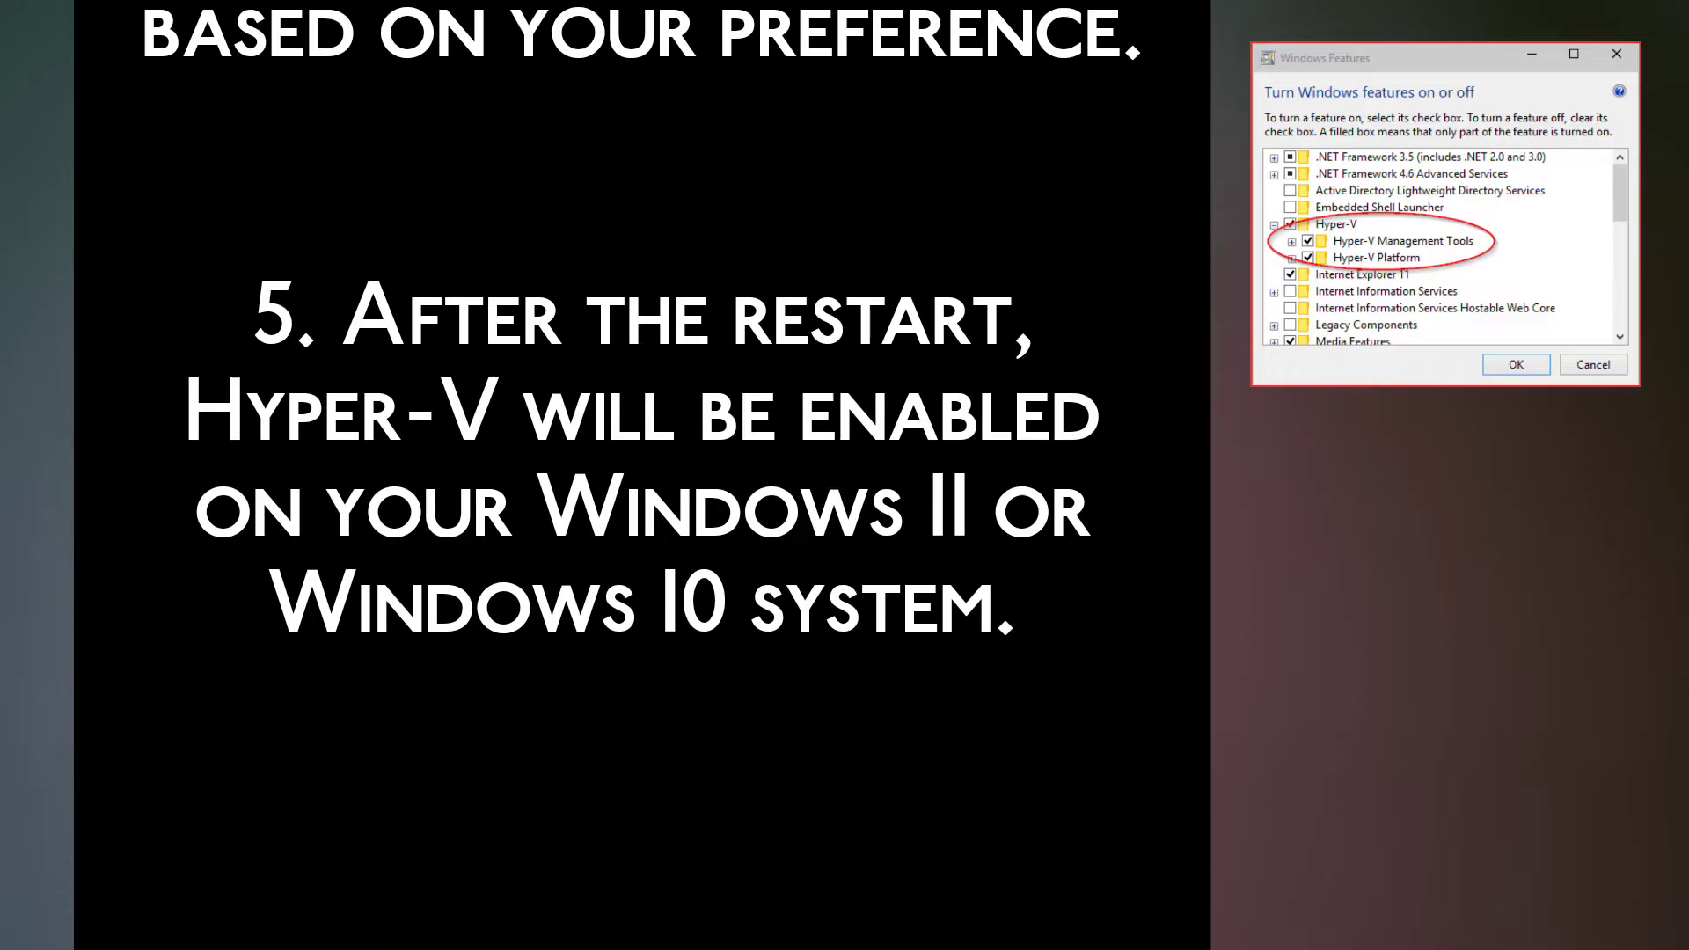